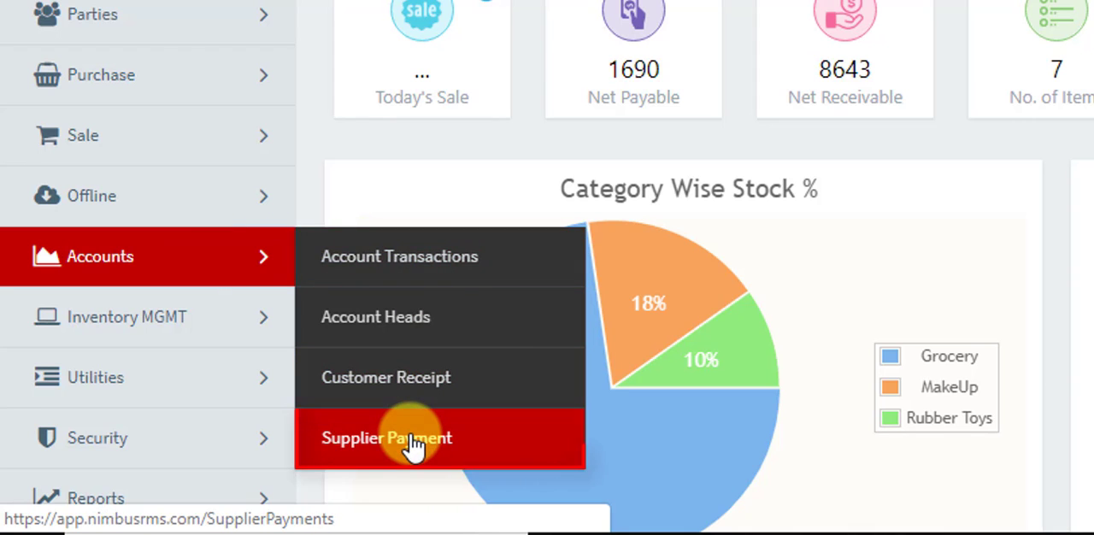
Step: Go to the Supplier Payment page under Accounts, listing four existing payment records
{"action": "left_click", "coordinate": [414, 437]}
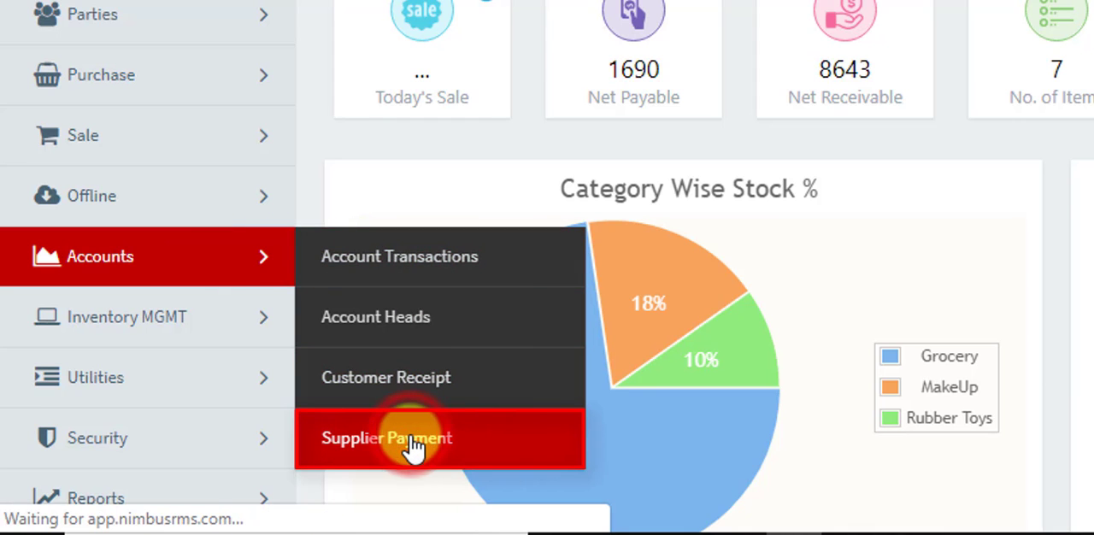
{"action": "left_click", "coordinate": [387, 438]}
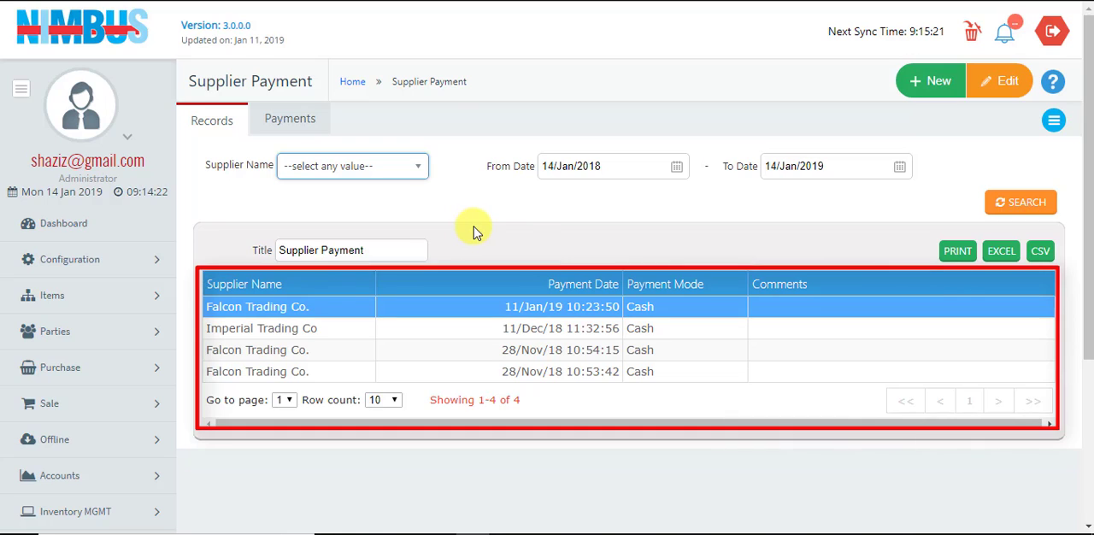
{"action": "mouse_move", "coordinate": [492, 360]}
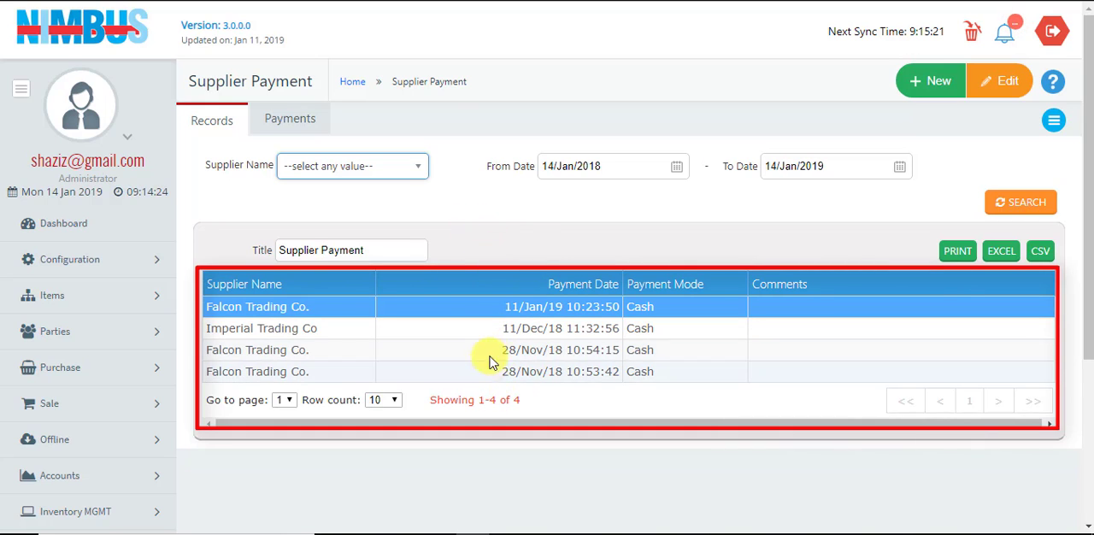
{"action": "mouse_move", "coordinate": [469, 213]}
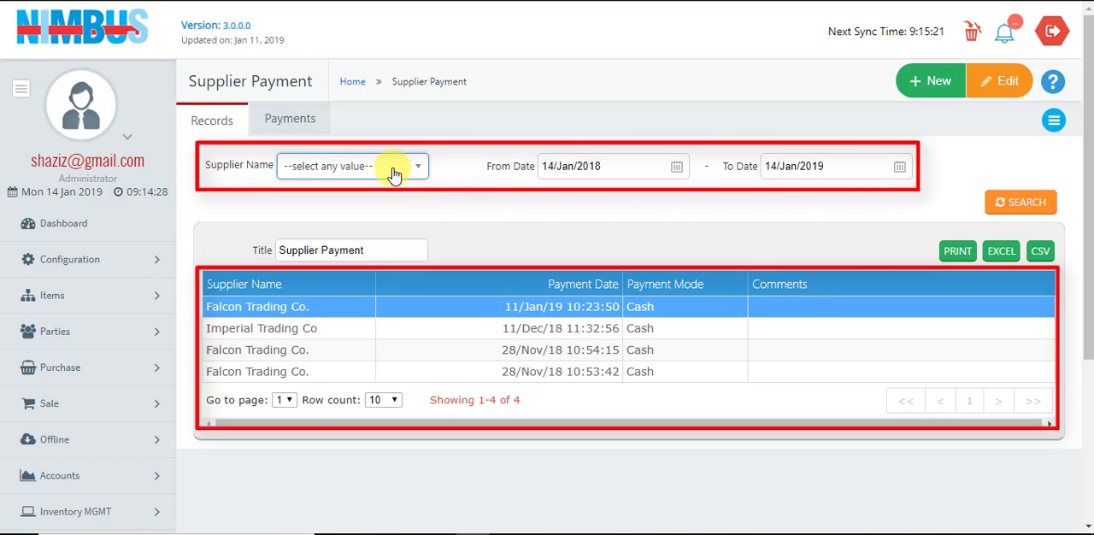
{"action": "mouse_move", "coordinate": [737, 197]}
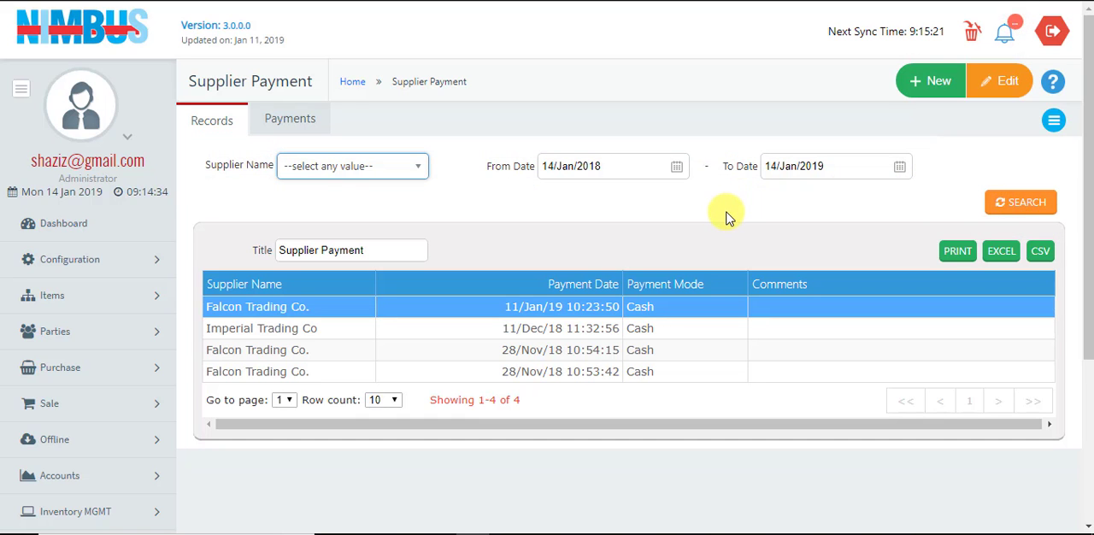
{"action": "mouse_move", "coordinate": [931, 80]}
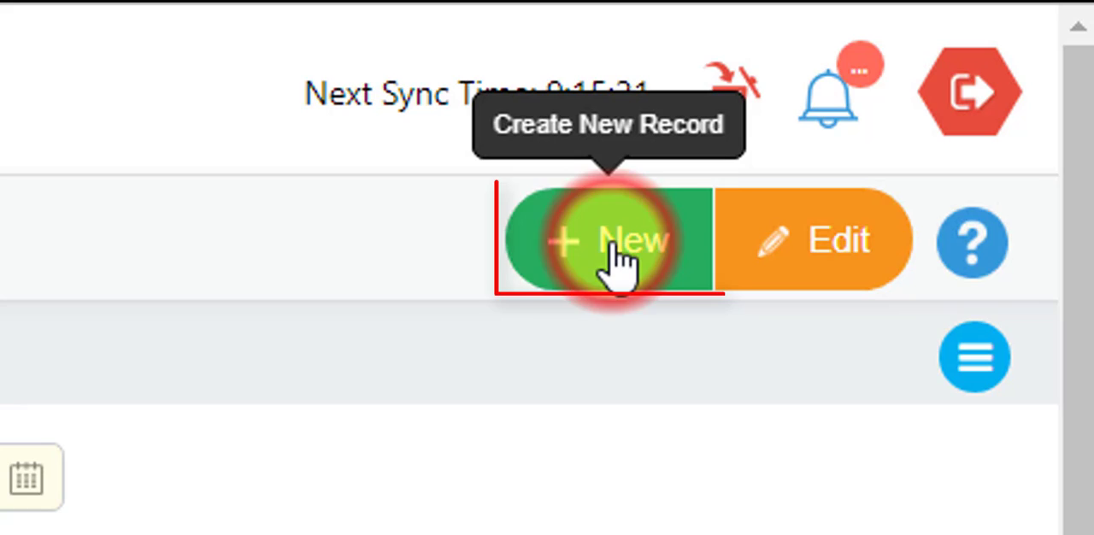
Step: Start a new payment for Imperial Trading Co in Cash mode with amount 1200
{"action": "left_click", "coordinate": [609, 241]}
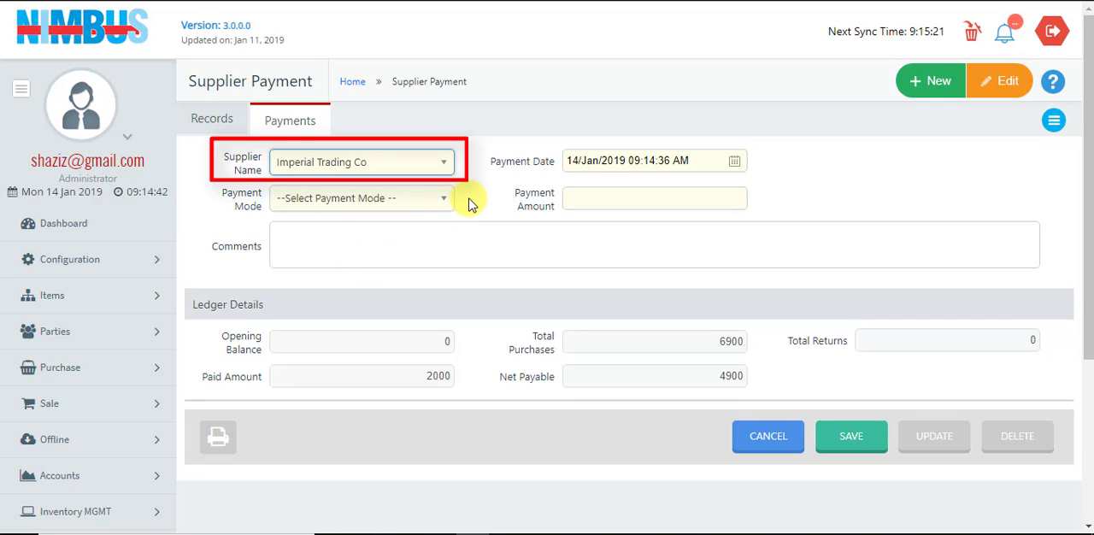
{"action": "left_click", "coordinate": [359, 199]}
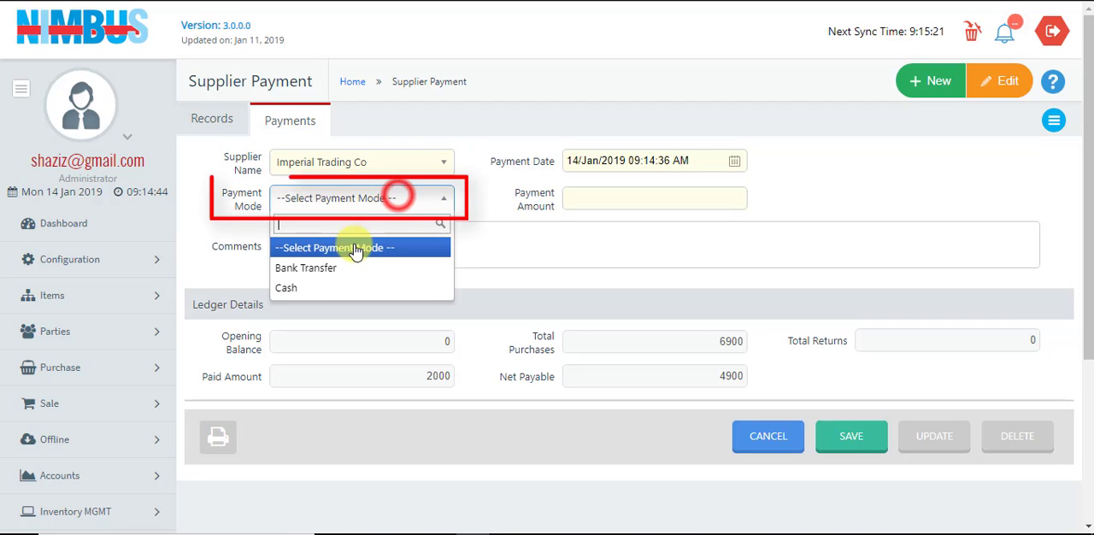
{"action": "left_click", "coordinate": [285, 287]}
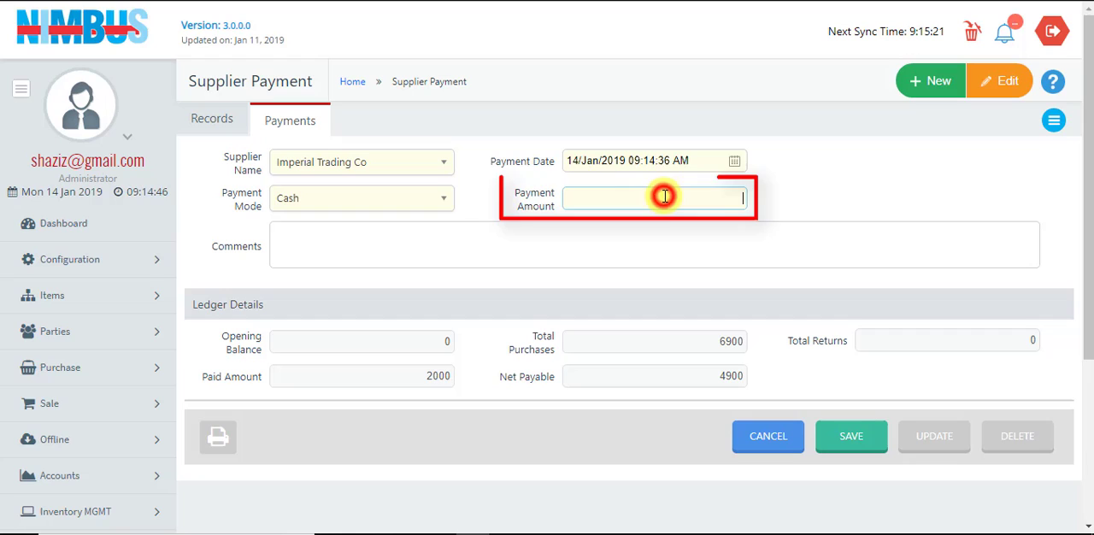
{"action": "type", "text": "1200"}
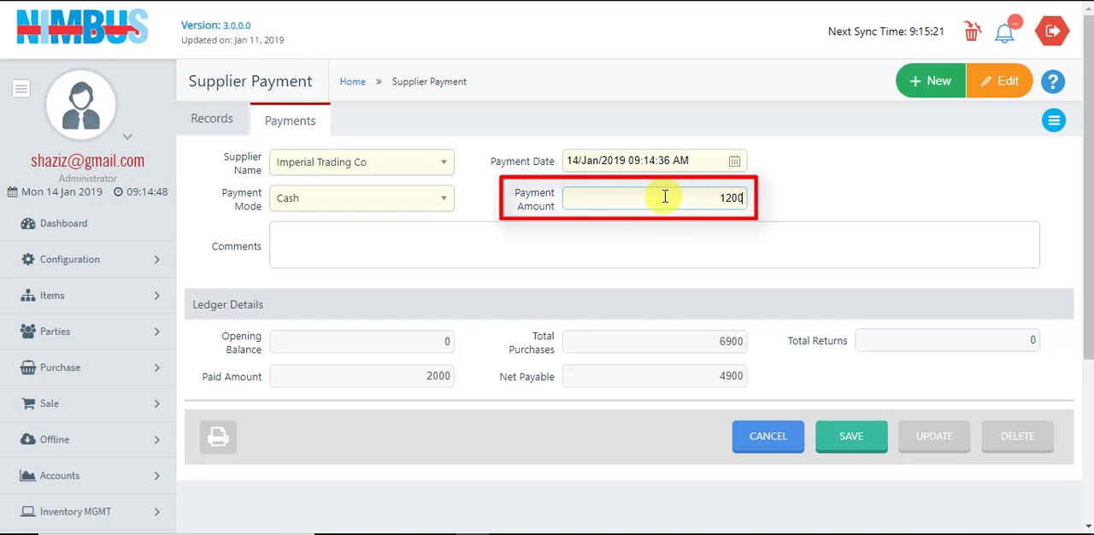
{"action": "mouse_move", "coordinate": [551, 239]}
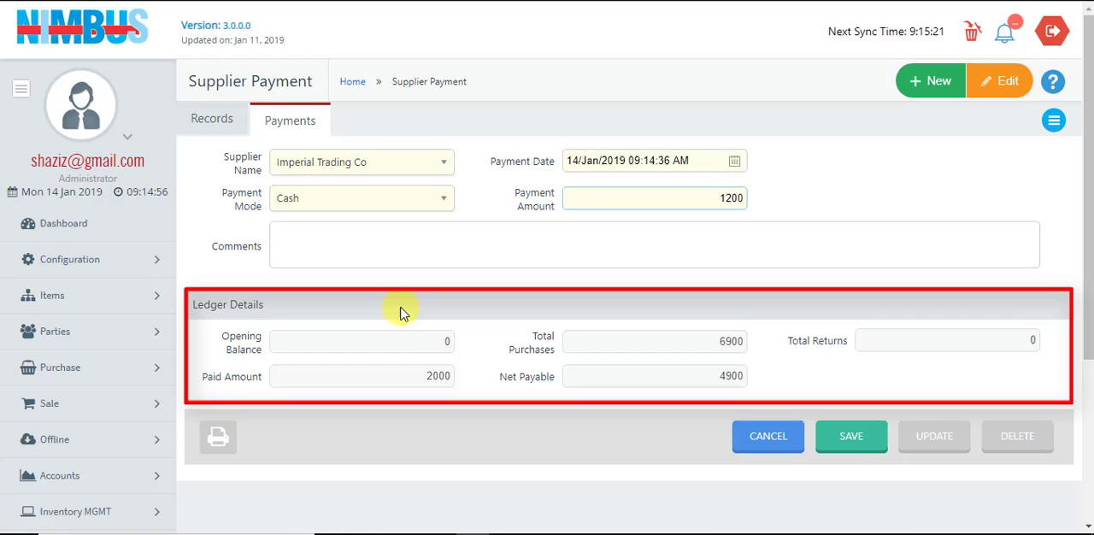
{"action": "mouse_move", "coordinate": [626, 346]}
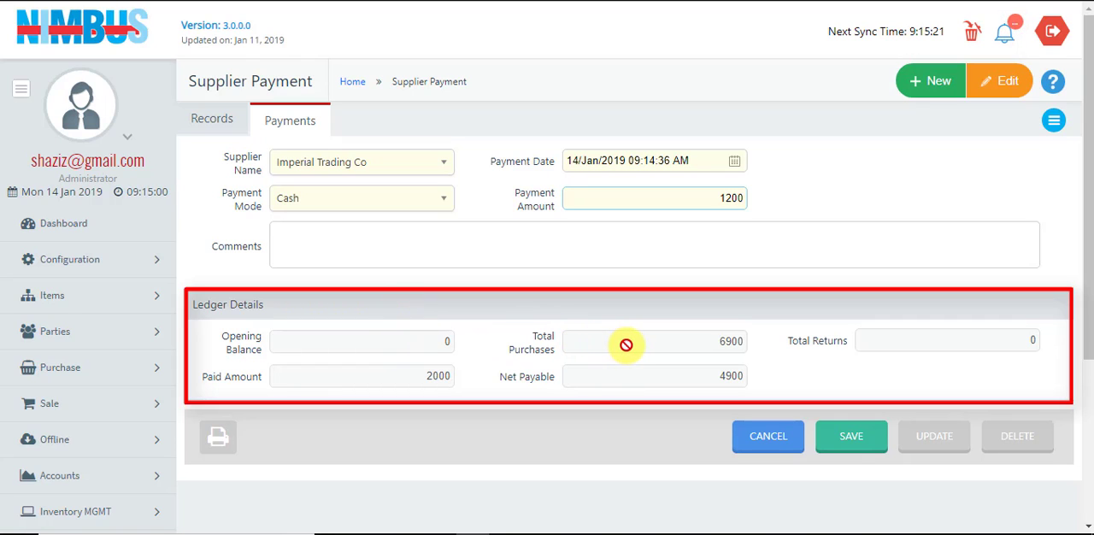
{"action": "mouse_move", "coordinate": [373, 407]}
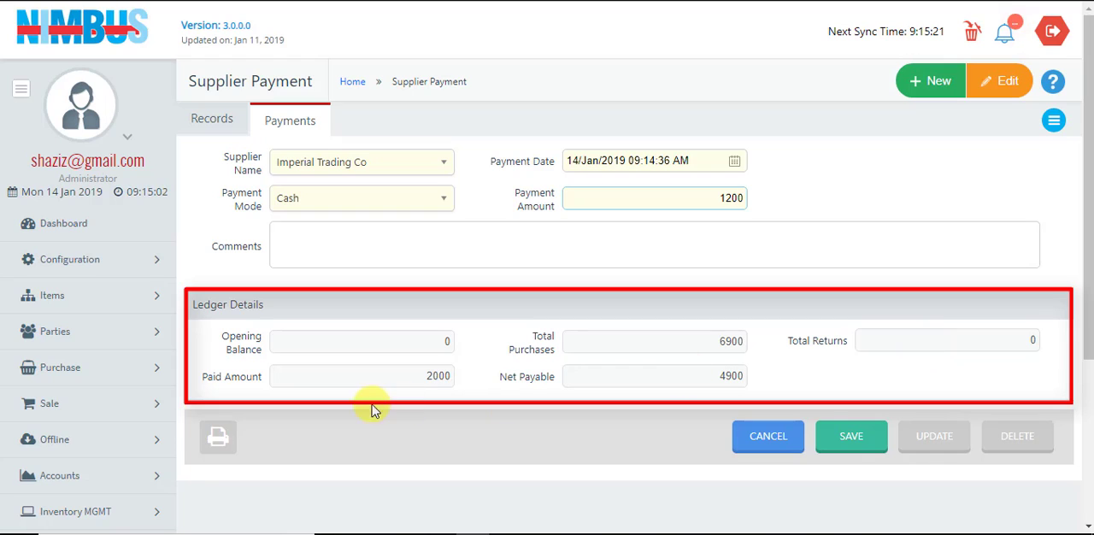
{"action": "mouse_move", "coordinate": [646, 379]}
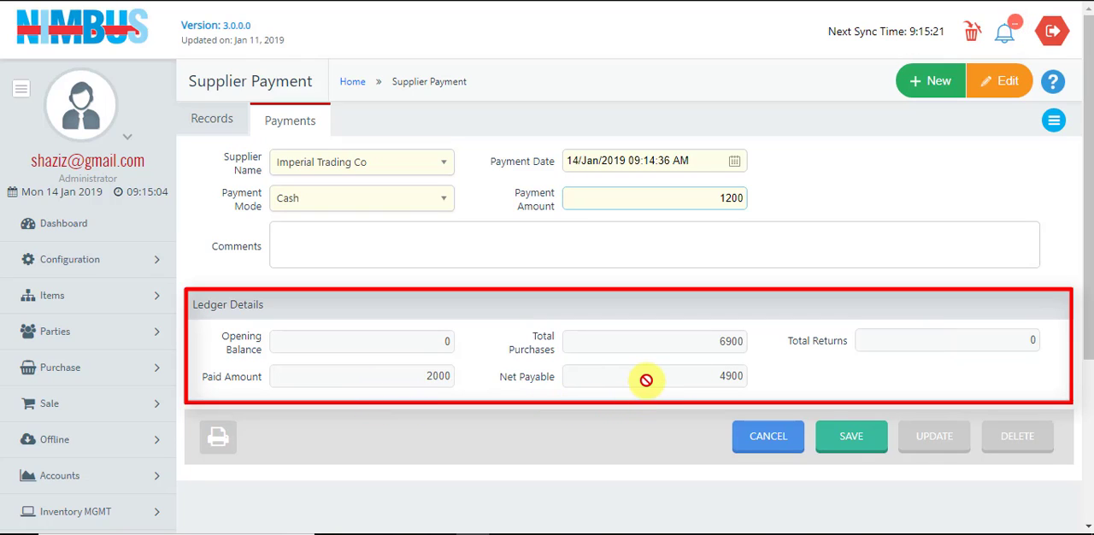
{"action": "left_click", "coordinate": [653, 199]}
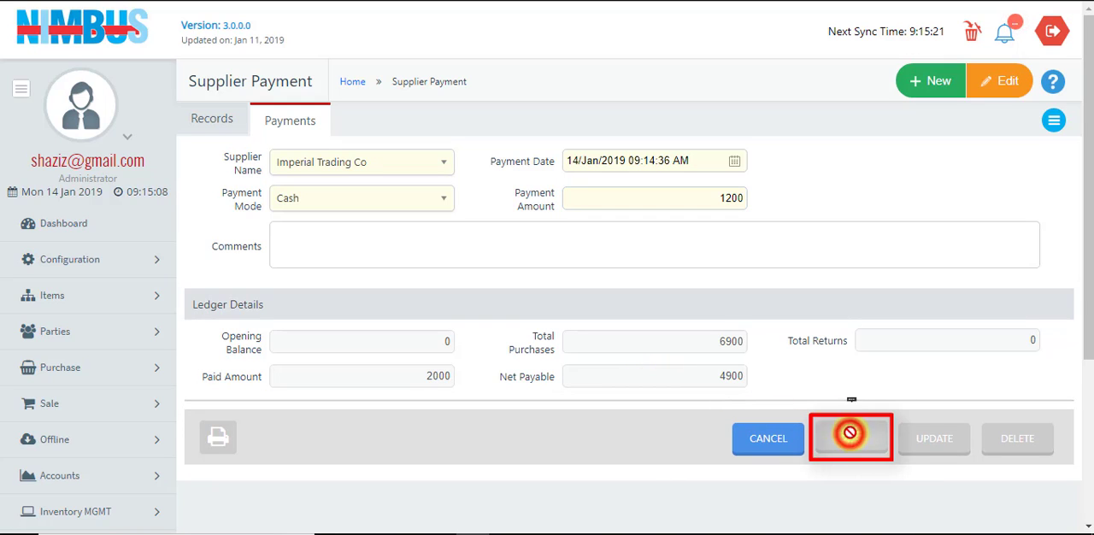
Step: Save the 1200 cash payment, bringing Imperial Trading Co's net payable to 3700
{"action": "left_click", "coordinate": [851, 438]}
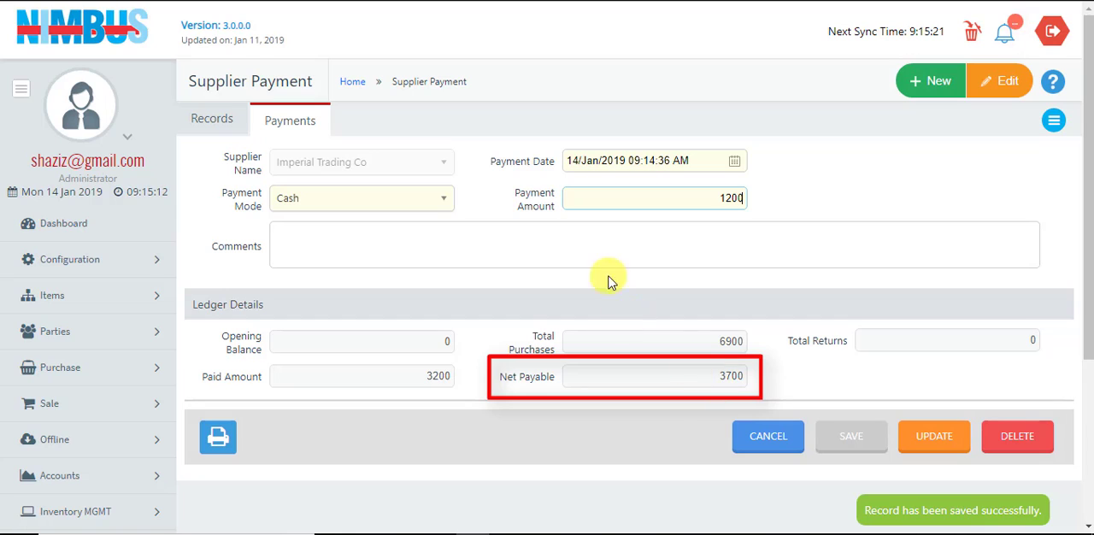
{"action": "mouse_move", "coordinate": [504, 208]}
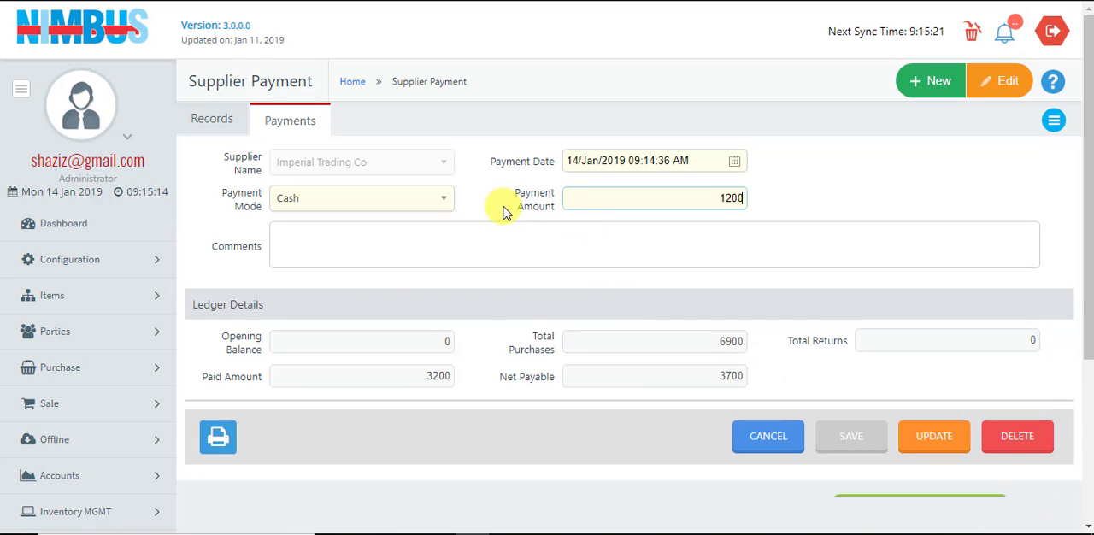
{"action": "mouse_move", "coordinate": [219, 437]}
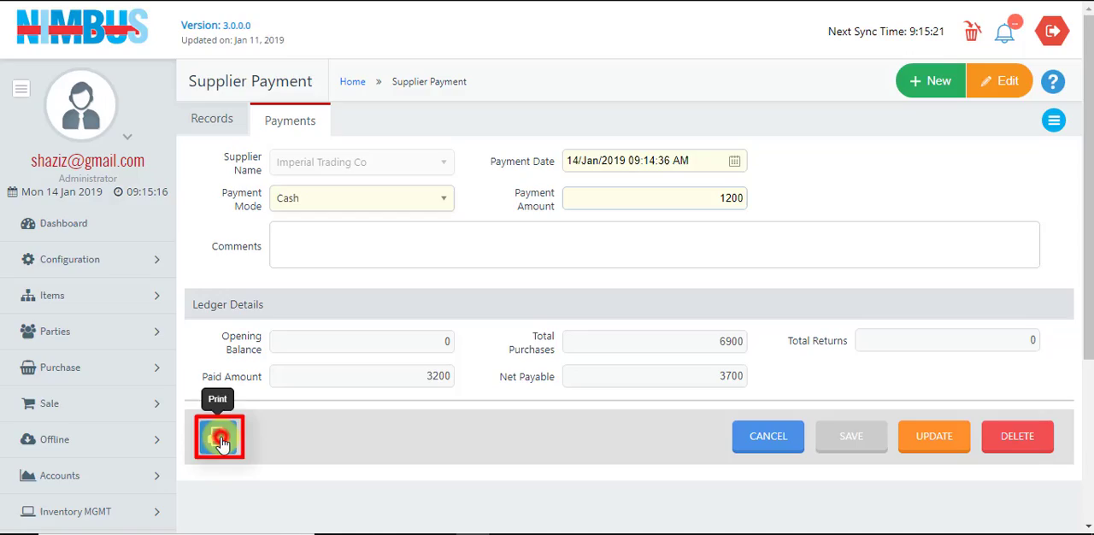
{"action": "left_click", "coordinate": [219, 436]}
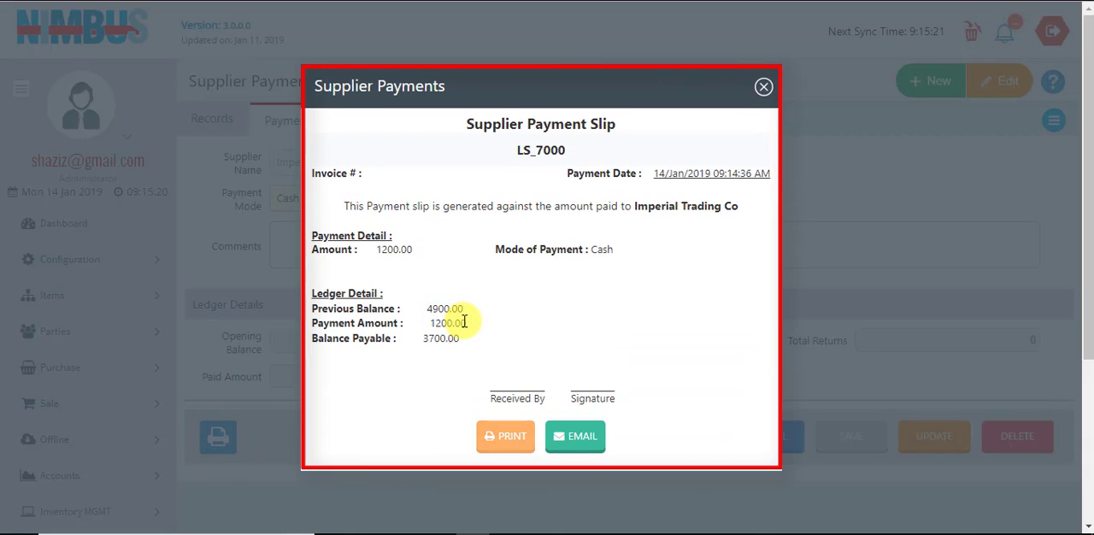
{"action": "mouse_move", "coordinate": [629, 273]}
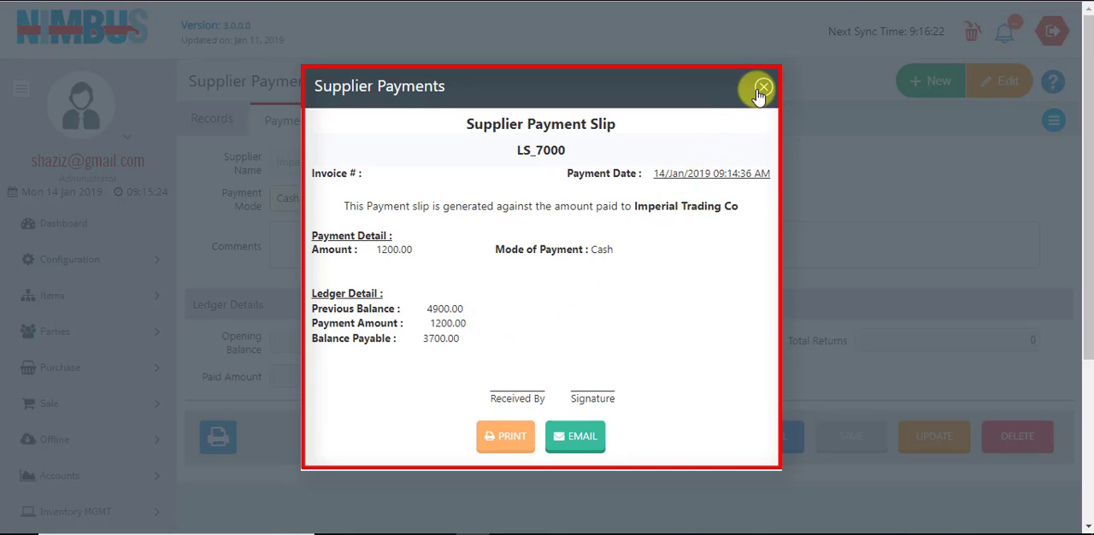
{"action": "mouse_move", "coordinate": [762, 87]}
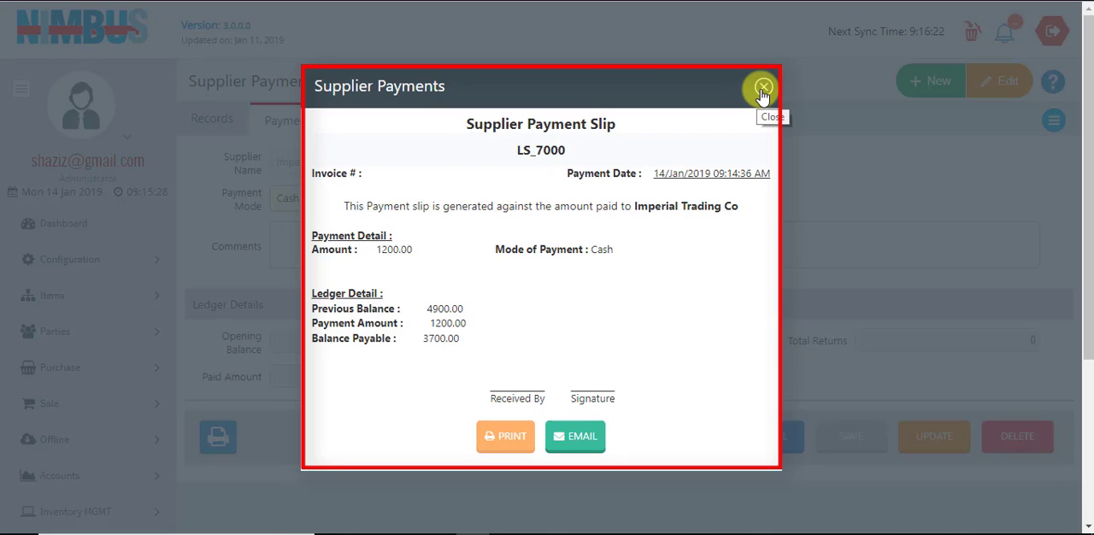
{"action": "left_click", "coordinate": [763, 88]}
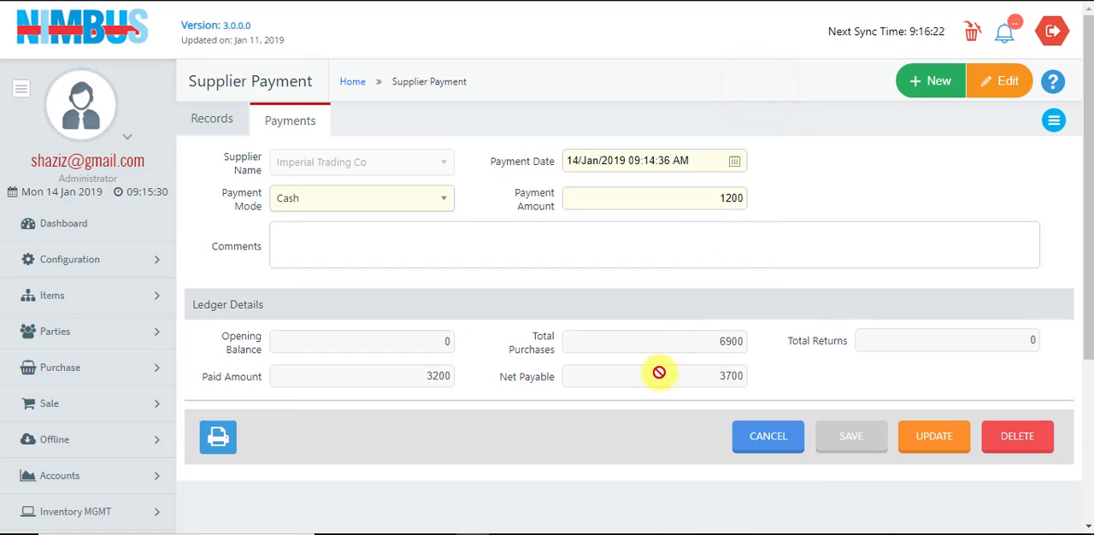
Step: Edit the Imperial Trading Co payment amount to 1100 and update it, making net payable 3800
{"action": "left_click", "coordinate": [213, 118]}
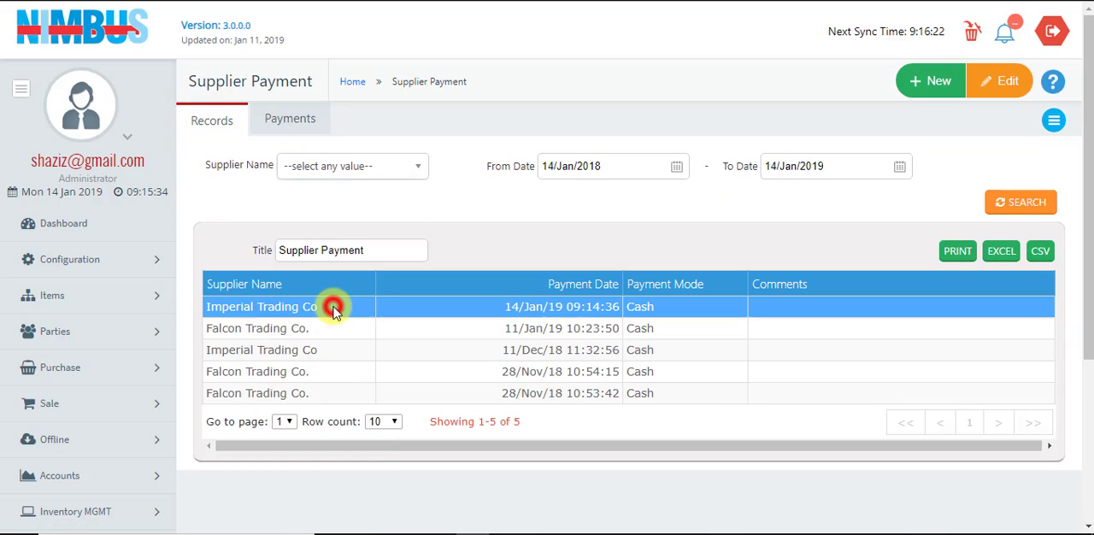
{"action": "left_click", "coordinate": [335, 306]}
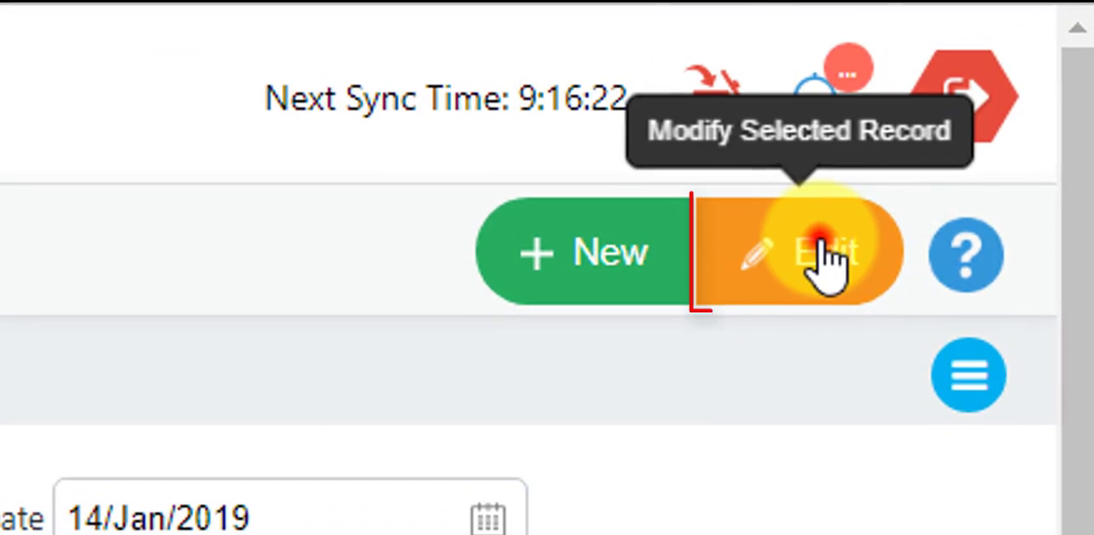
{"action": "left_click", "coordinate": [821, 253]}
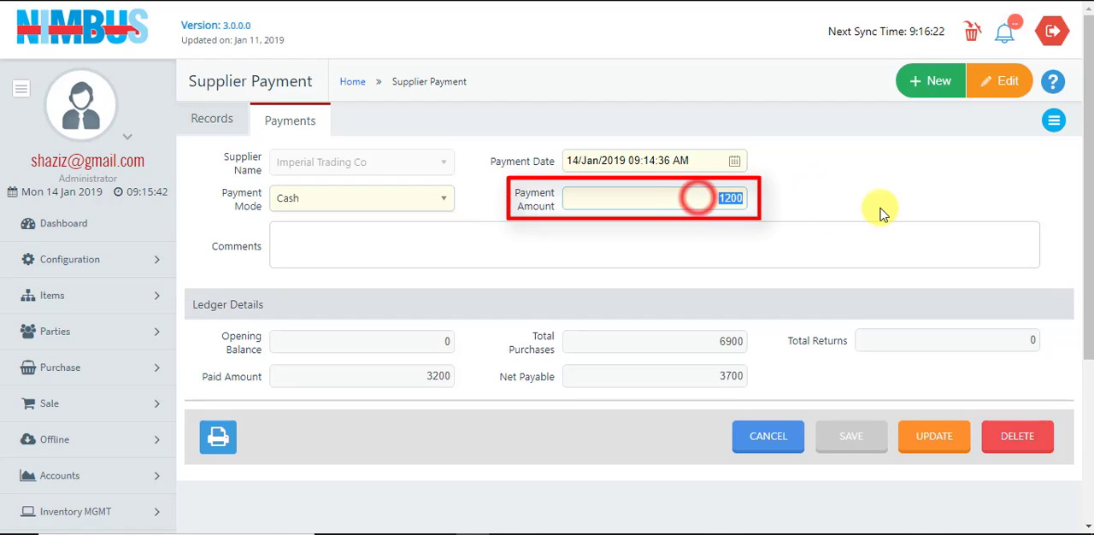
{"action": "type", "text": "1100"}
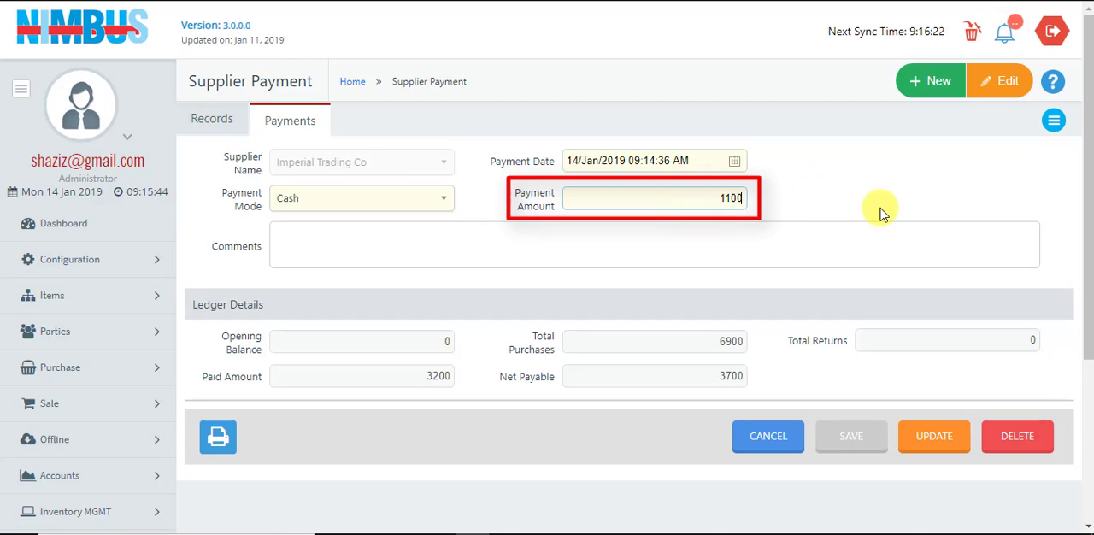
{"action": "mouse_move", "coordinate": [934, 436]}
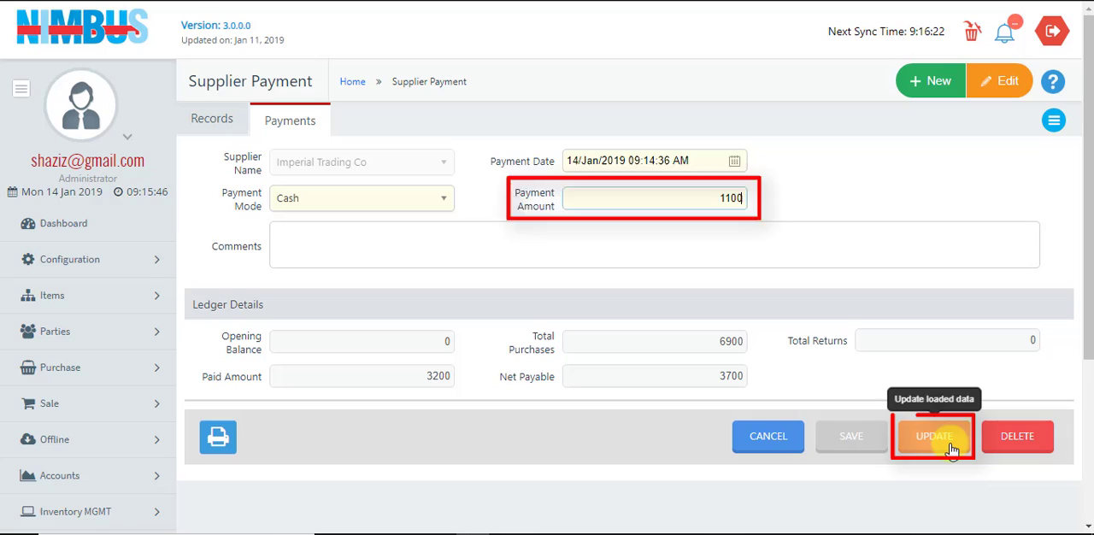
{"action": "left_click", "coordinate": [934, 436]}
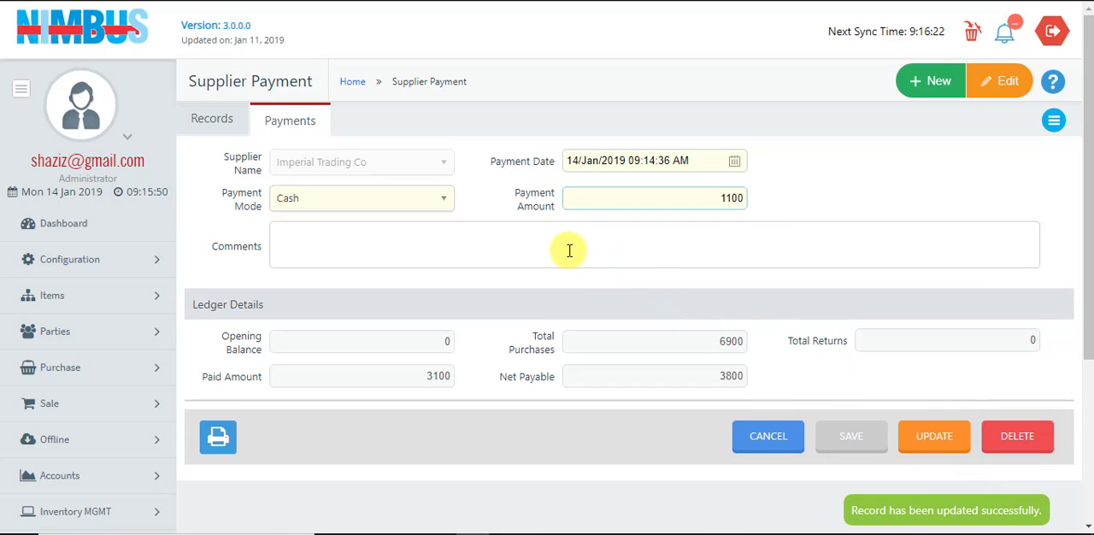
{"action": "mouse_move", "coordinate": [547, 282]}
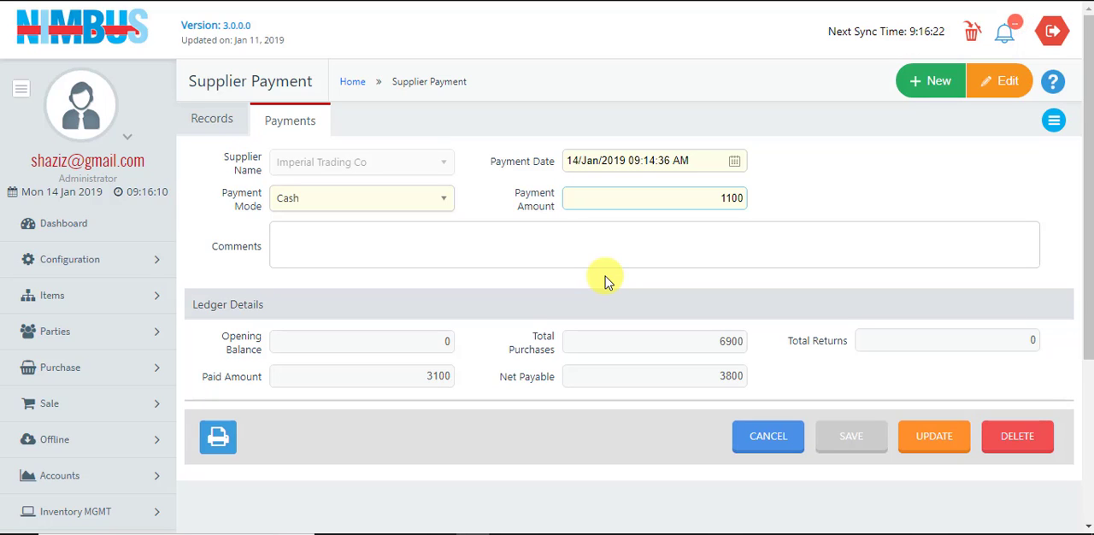
Step: Return to the Records list showing five supplier payments including the updated entry
{"action": "left_click", "coordinate": [212, 120]}
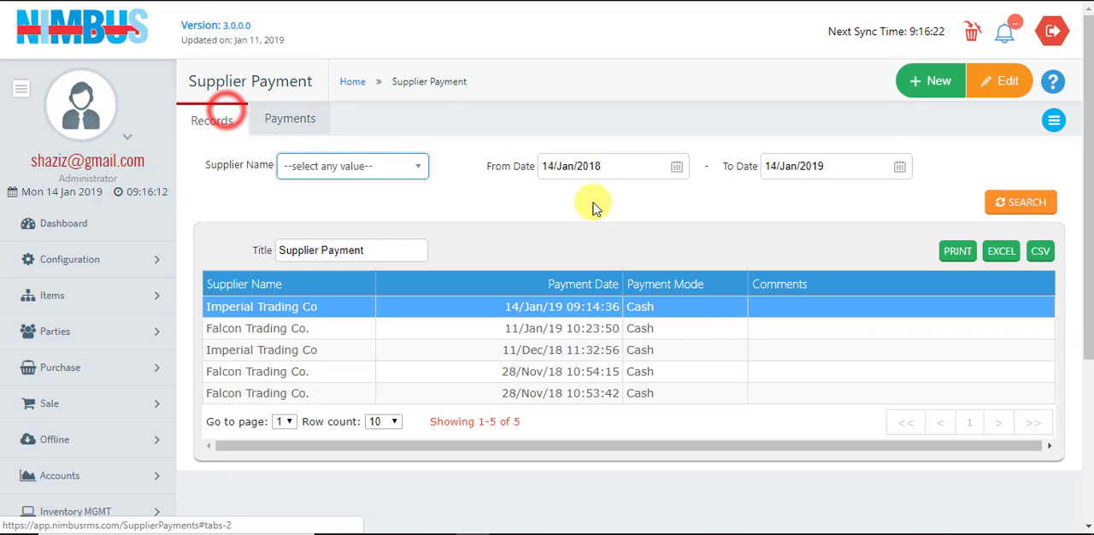